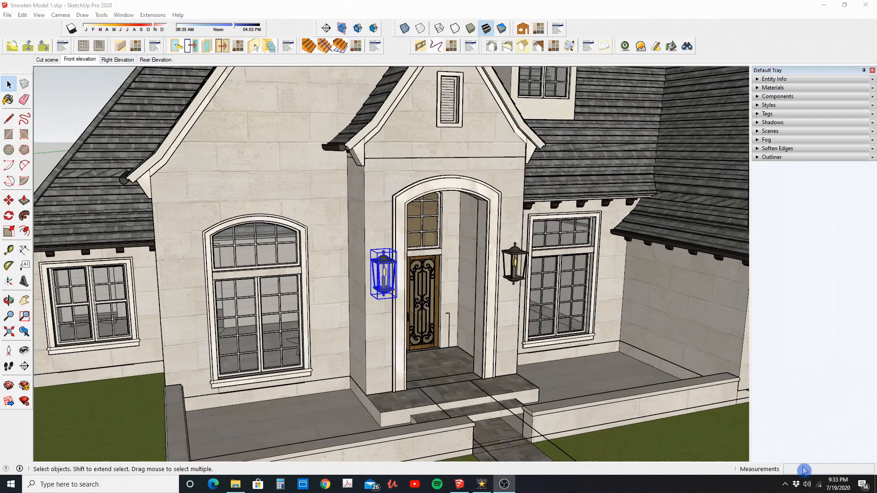
{"action": "mouse_move", "coordinate": [275, 304]}
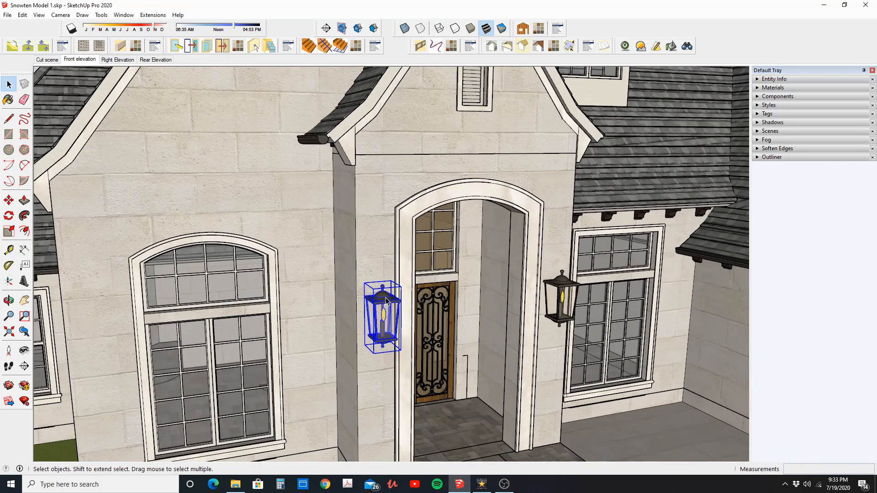
{"action": "mouse_move", "coordinate": [352, 318]}
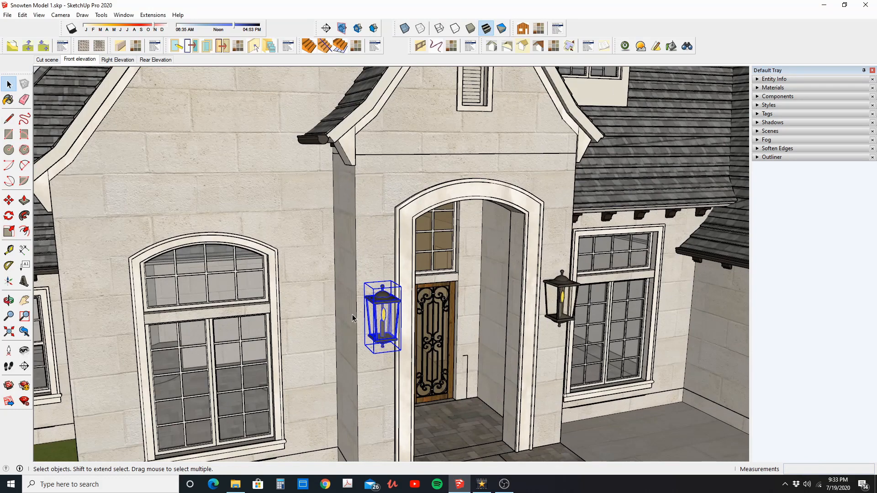
{"action": "mouse_move", "coordinate": [731, 129]}
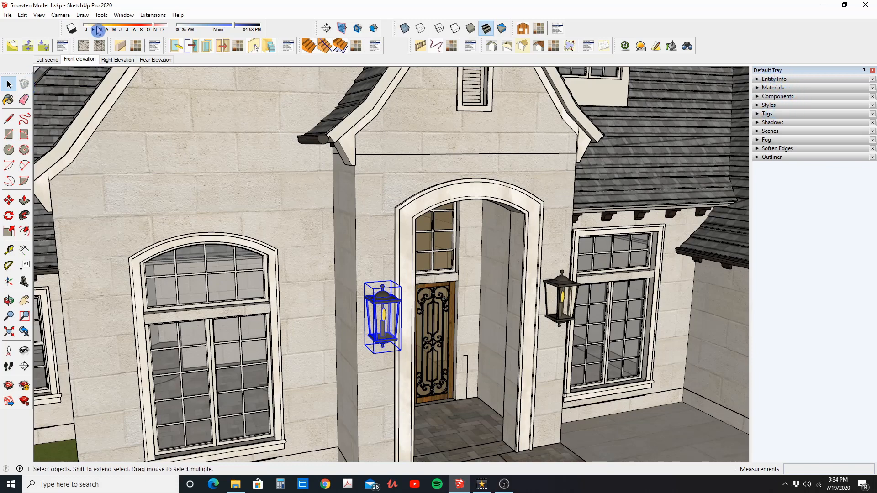
- Zoom in on the porch lantern to the left of the front door
{"action": "left_click", "coordinate": [122, 14]}
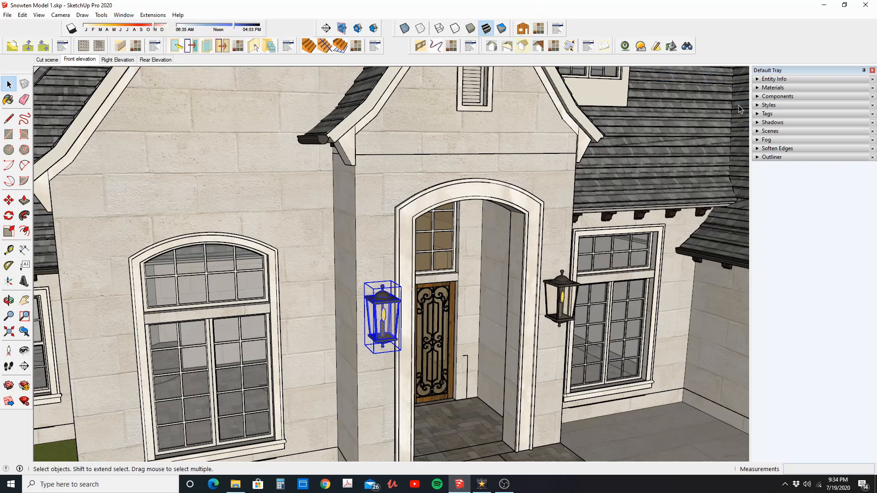
{"action": "mouse_move", "coordinate": [757, 81]}
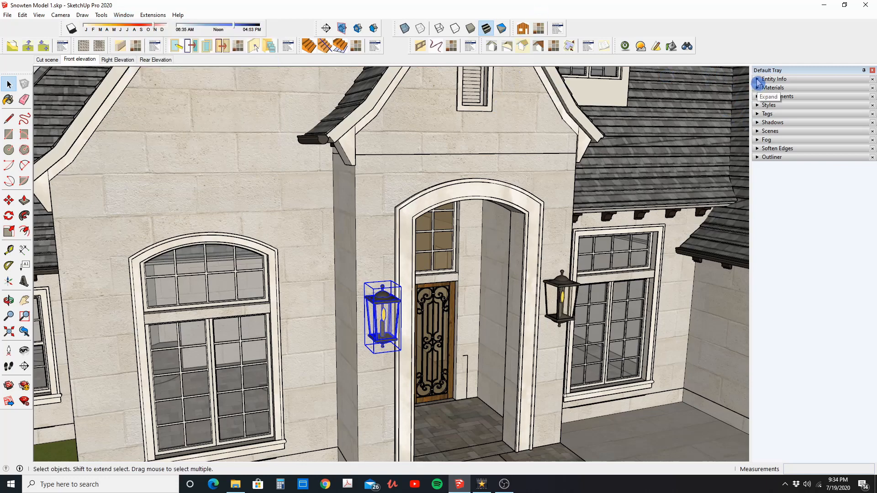
- Change the lantern component's tag from 1F to 'lantern' in Entity Info
{"action": "left_click", "coordinate": [757, 79]}
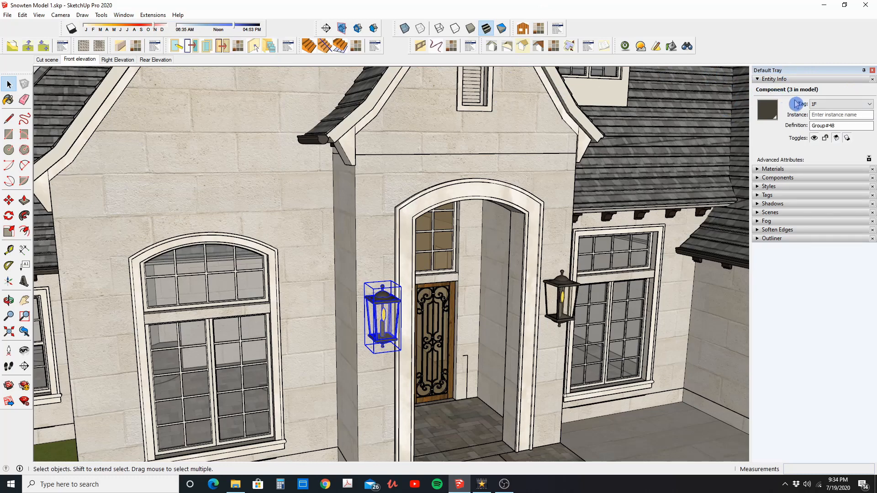
{"action": "mouse_move", "coordinate": [803, 132]}
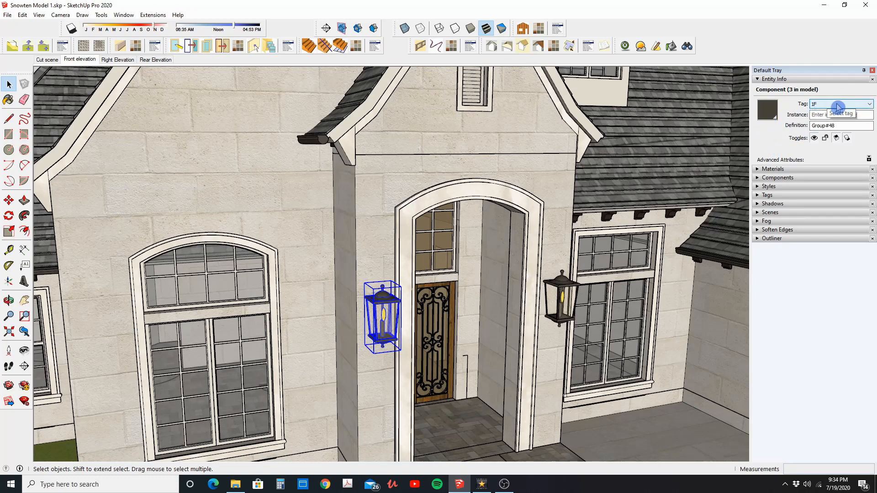
{"action": "left_click", "coordinate": [869, 104]}
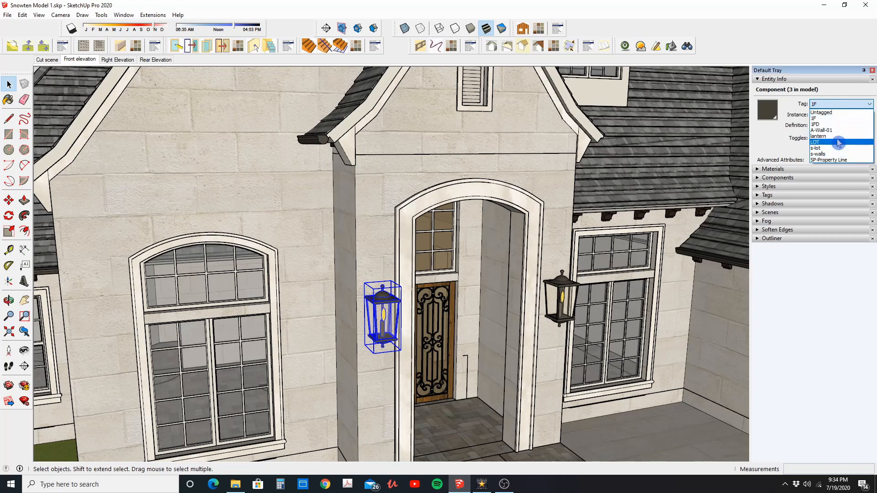
{"action": "mouse_move", "coordinate": [840, 137]}
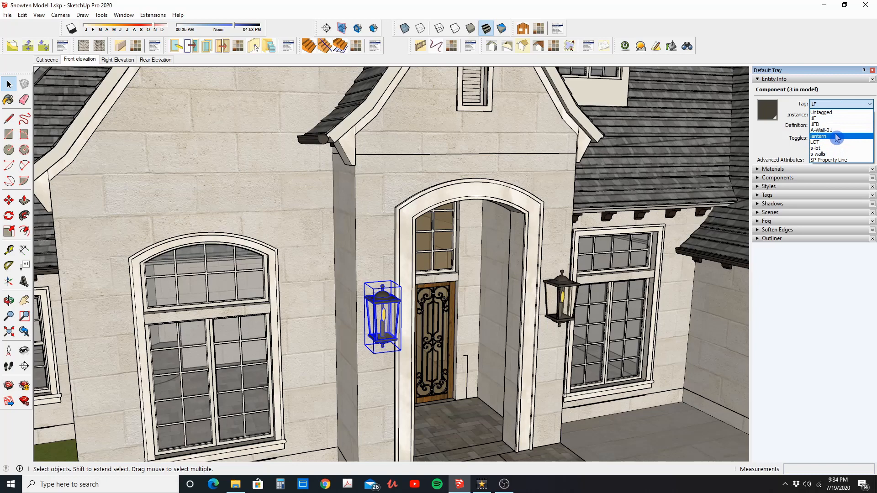
{"action": "left_click", "coordinate": [818, 136]}
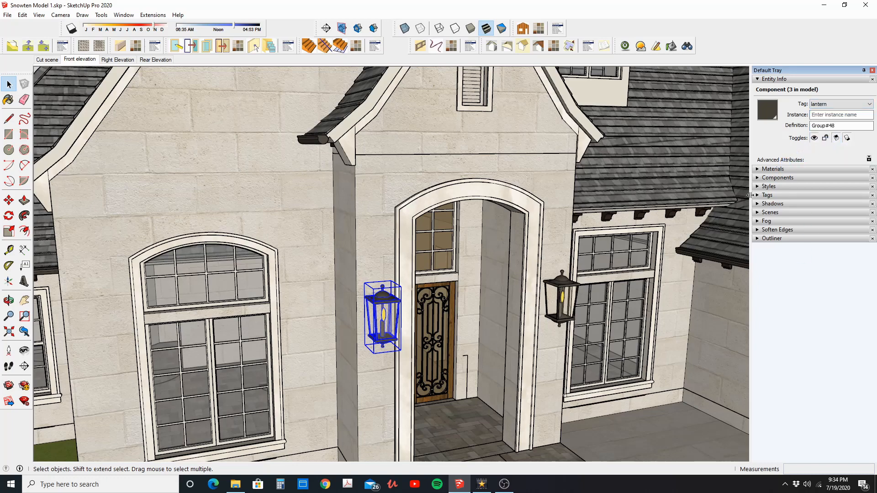
- Expand the Tags panel to list the model's tags, including lantern
{"action": "left_click", "coordinate": [766, 195]}
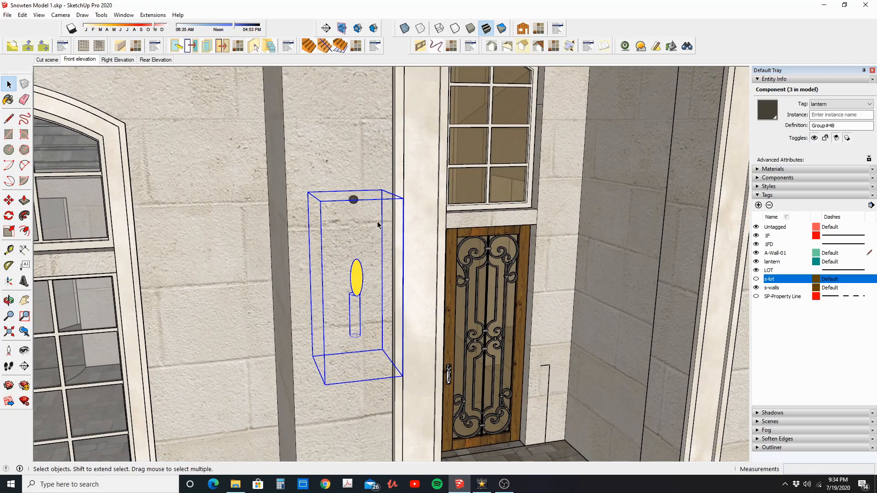
{"action": "mouse_move", "coordinate": [364, 197]}
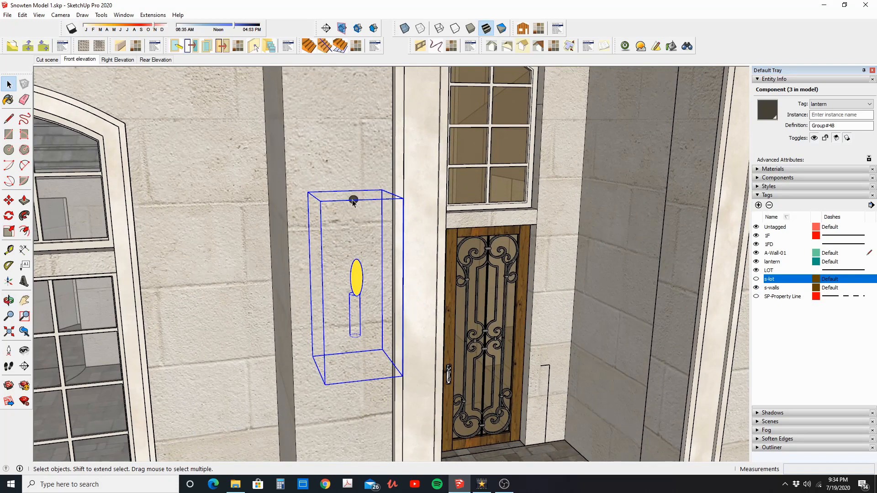
{"action": "mouse_move", "coordinate": [371, 283]}
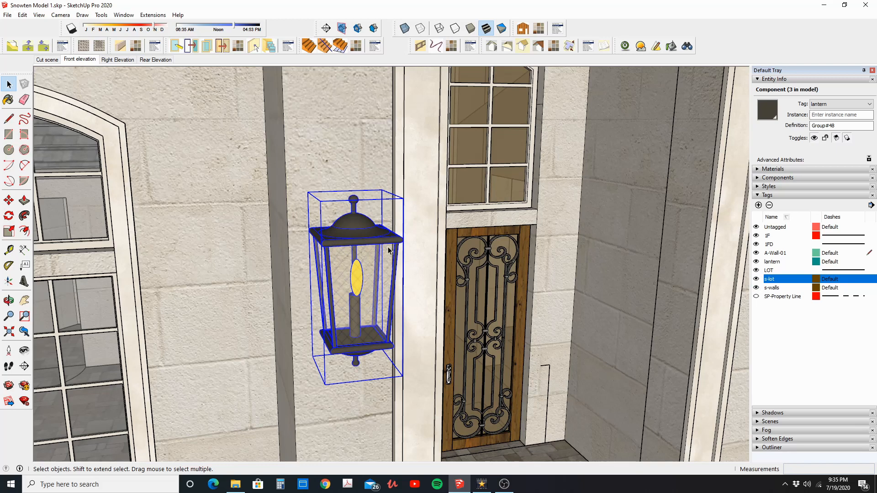
{"action": "mouse_move", "coordinate": [352, 236]}
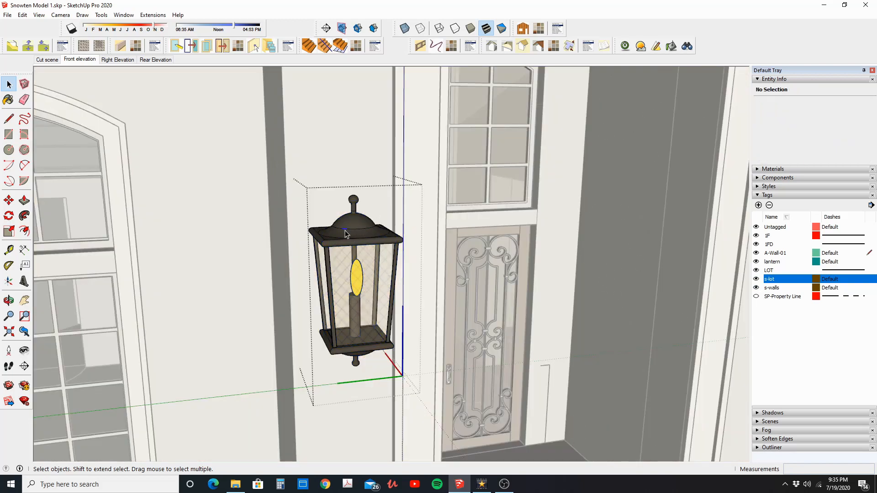
{"action": "left_click", "coordinate": [351, 235]}
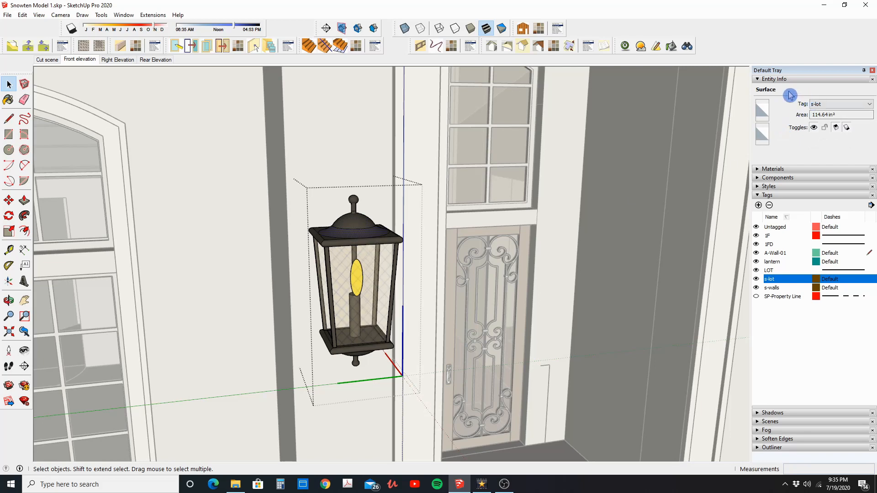
{"action": "mouse_move", "coordinate": [834, 96]}
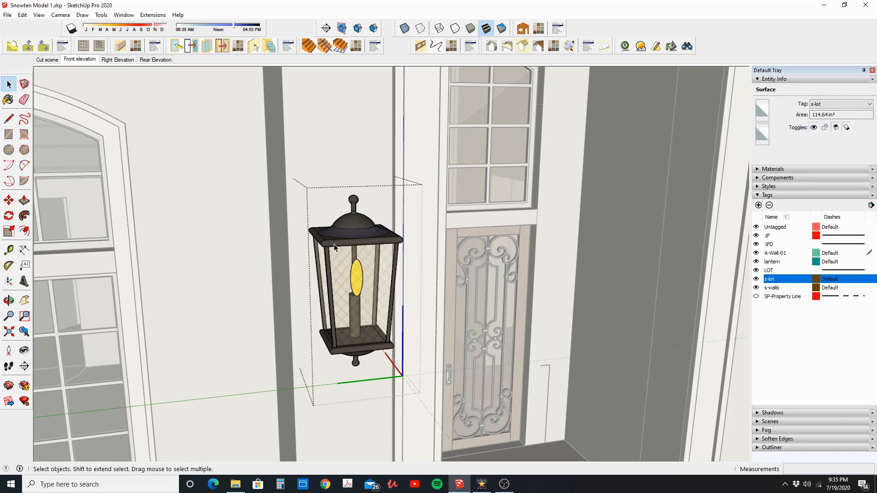
{"action": "left_click", "coordinate": [330, 282]}
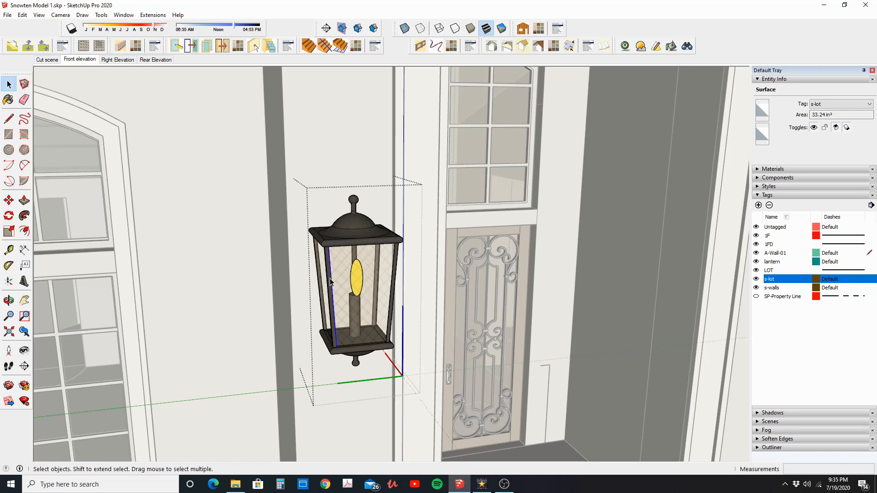
{"action": "left_click", "coordinate": [386, 248]}
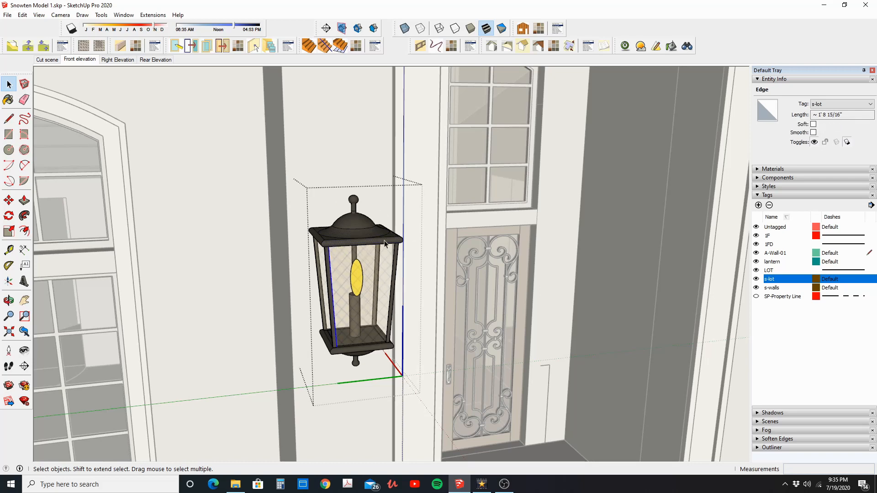
{"action": "mouse_move", "coordinate": [459, 375]}
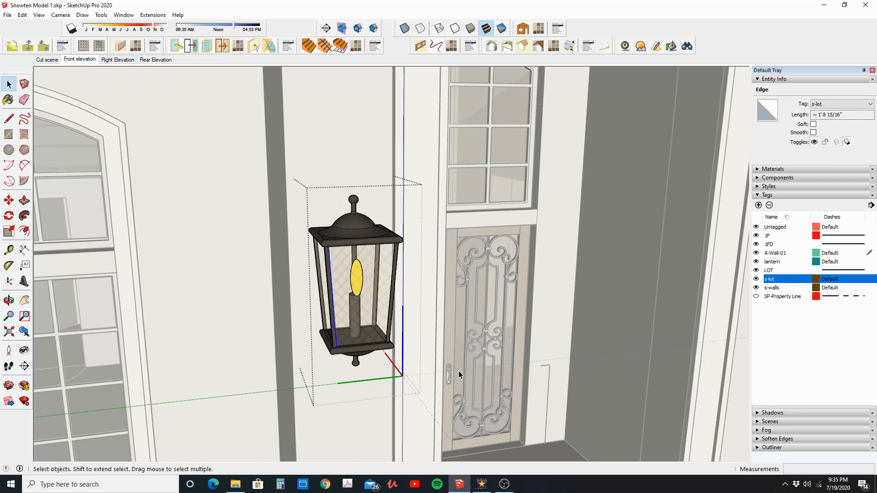
{"action": "mouse_move", "coordinate": [666, 293]}
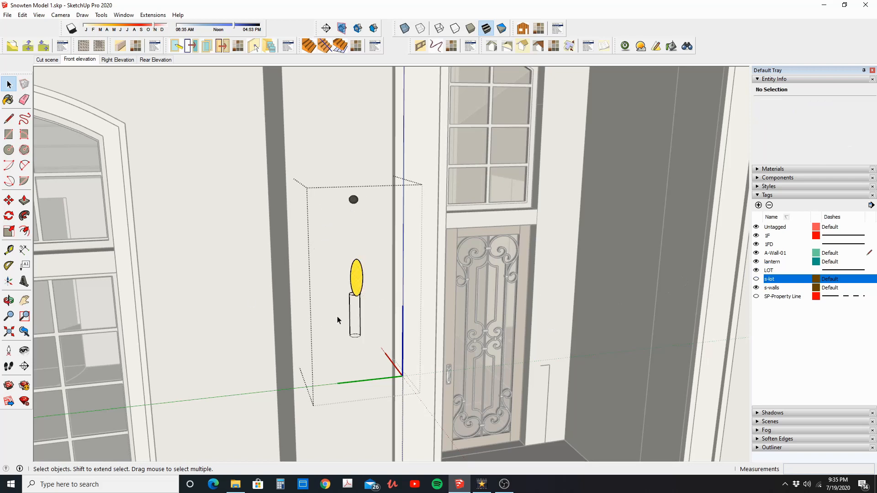
{"action": "left_click", "coordinate": [356, 278]}
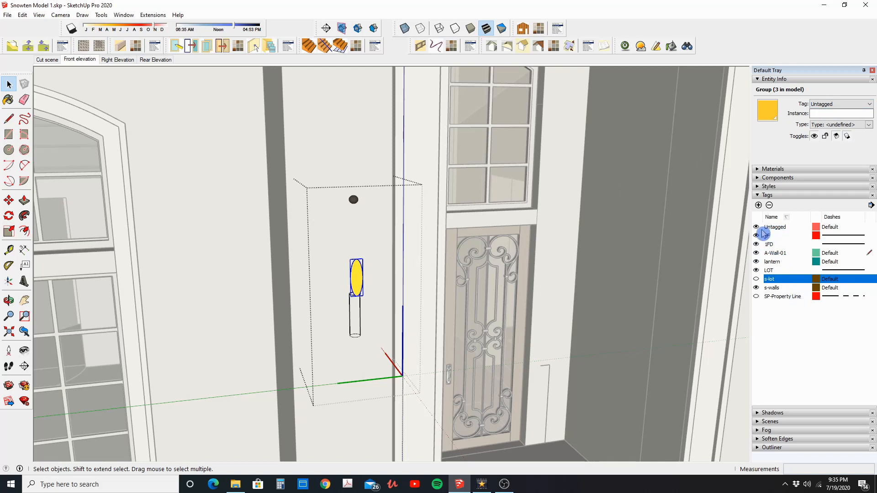
{"action": "left_click", "coordinate": [775, 227]}
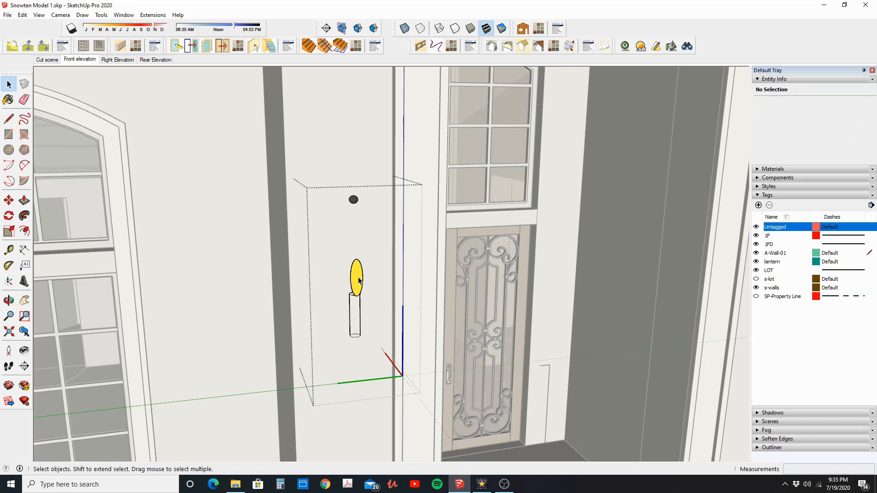
{"action": "left_click", "coordinate": [357, 280]}
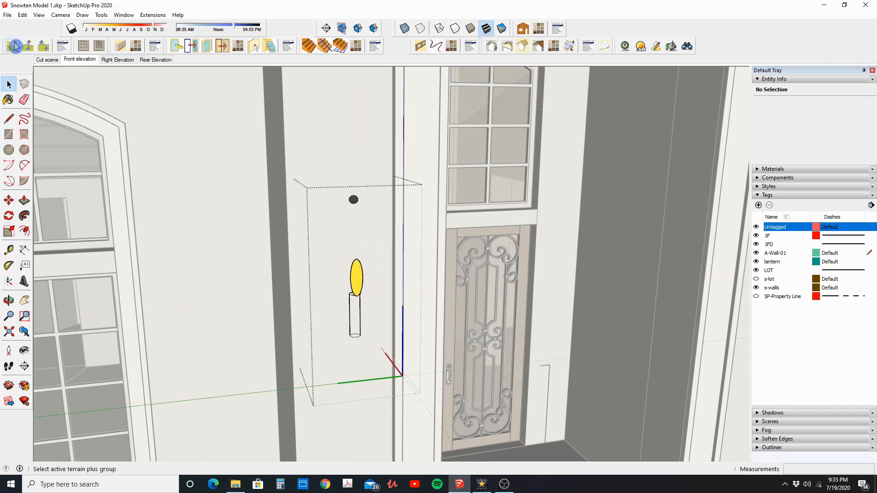
{"action": "left_click", "coordinate": [756, 288]}
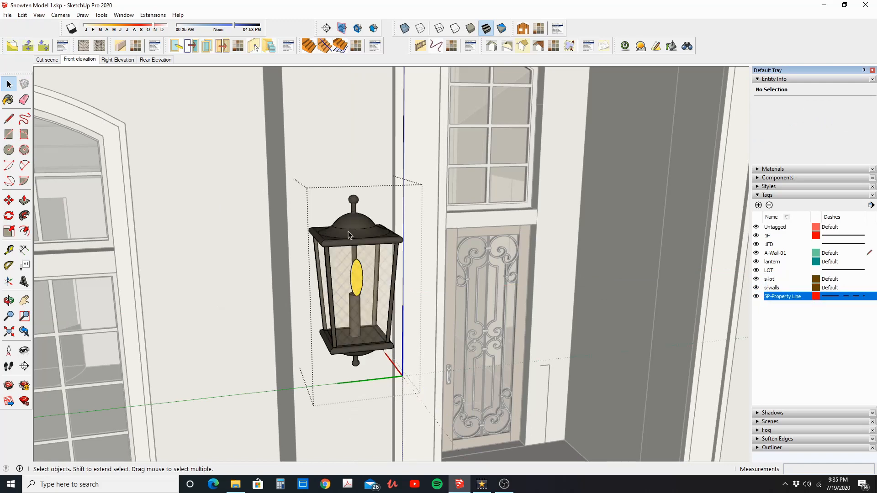
{"action": "mouse_move", "coordinate": [358, 230]}
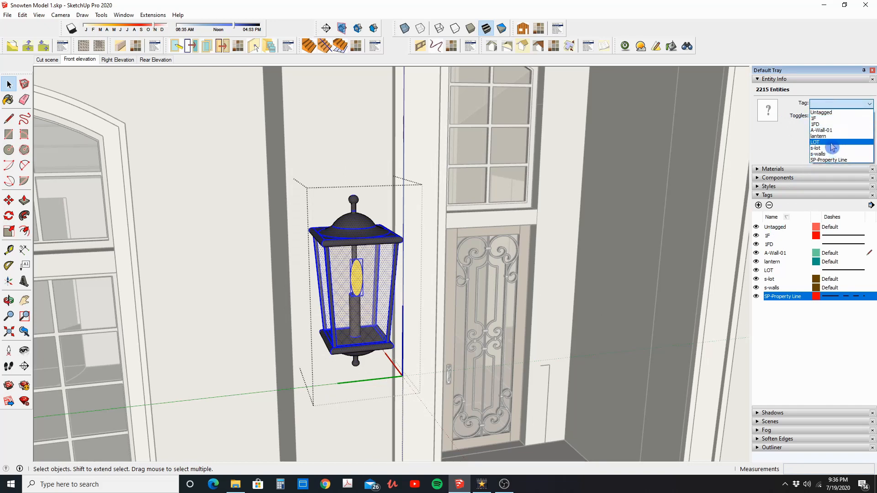
- Tag the lantern's 2215 inner entities 'lantern', exit the component, and hide that tag
{"action": "left_click", "coordinate": [825, 136]}
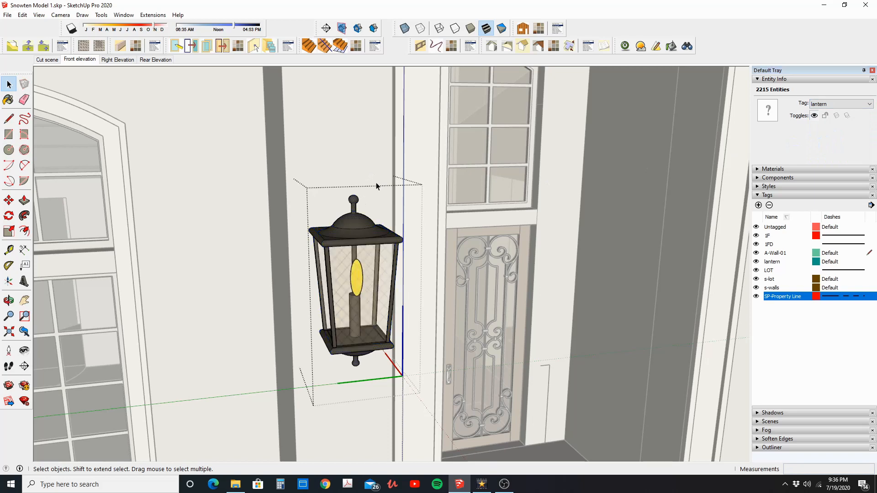
{"action": "left_click", "coordinate": [184, 201]}
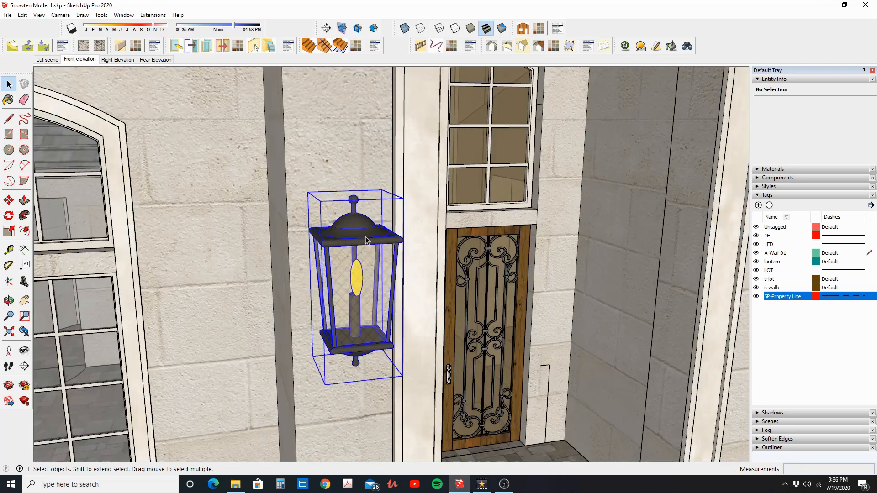
{"action": "left_click", "coordinate": [364, 238]}
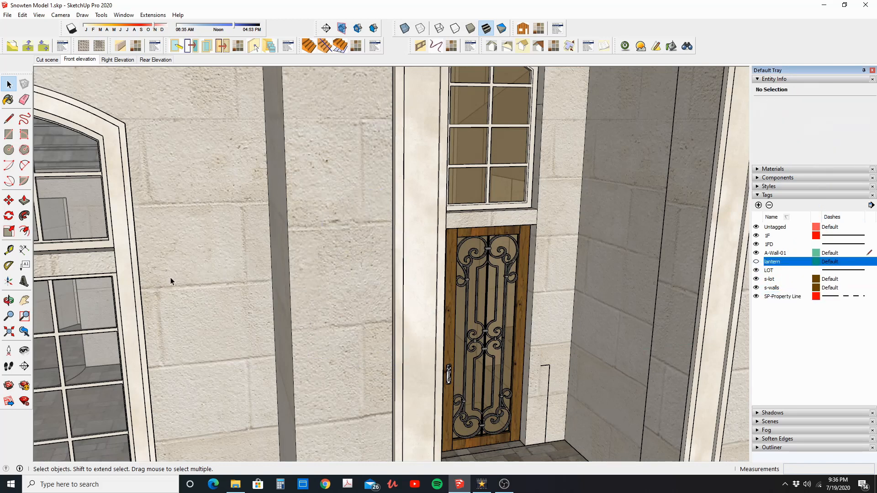
{"action": "left_click", "coordinate": [756, 262]}
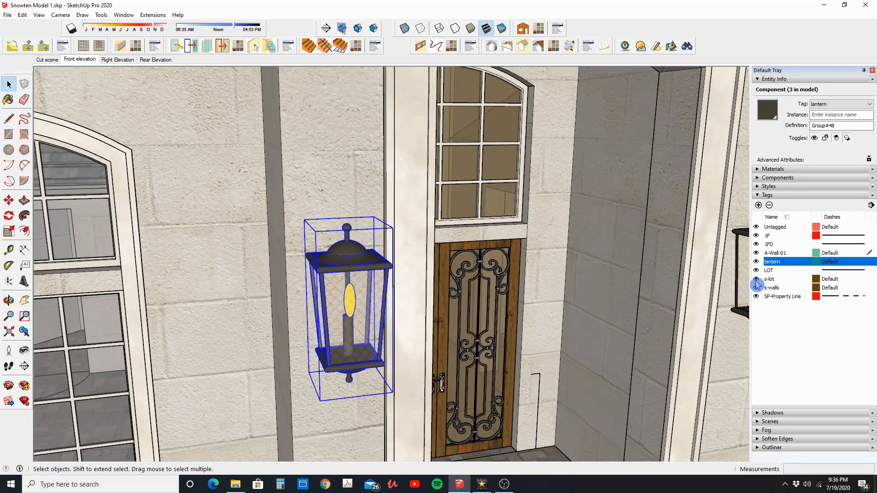
- Turn the lantern tag's visibility back on so the lantern reappears
{"action": "left_click", "coordinate": [769, 278]}
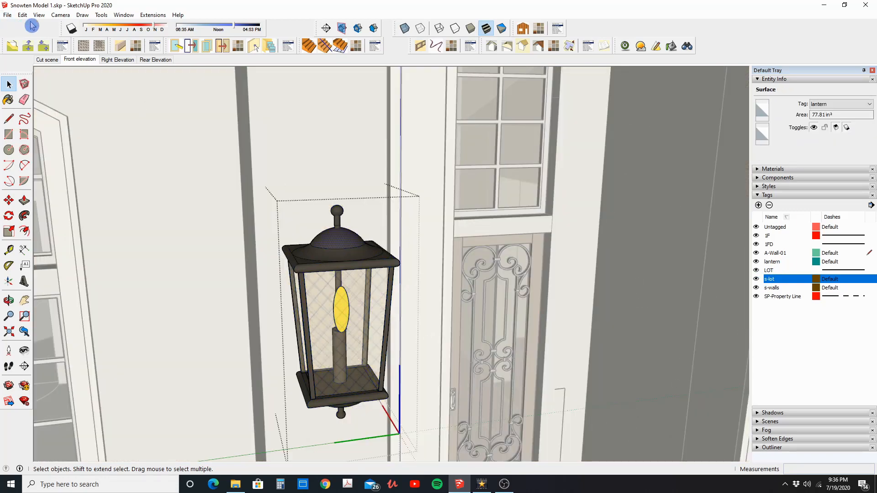
- Show hidden geometry and put all 5108 lantern entities, hidden edges included, on the lantern tag
{"action": "left_click", "coordinate": [39, 15]}
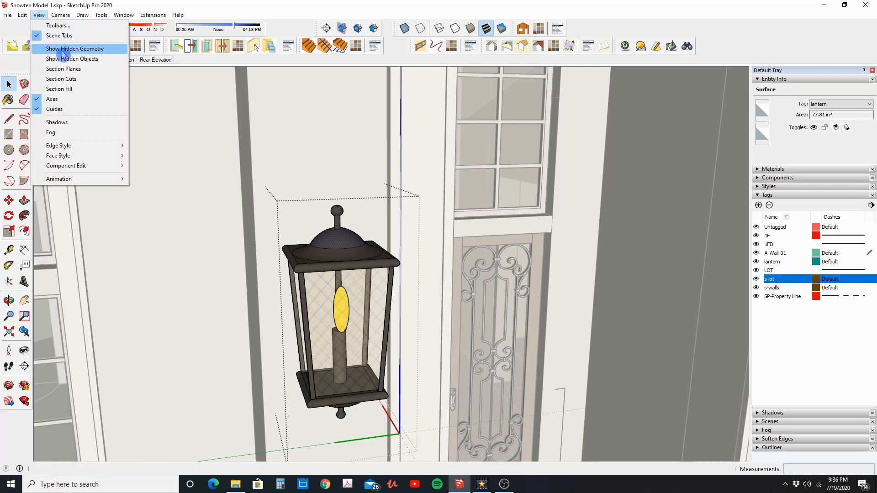
{"action": "left_click", "coordinate": [75, 49]}
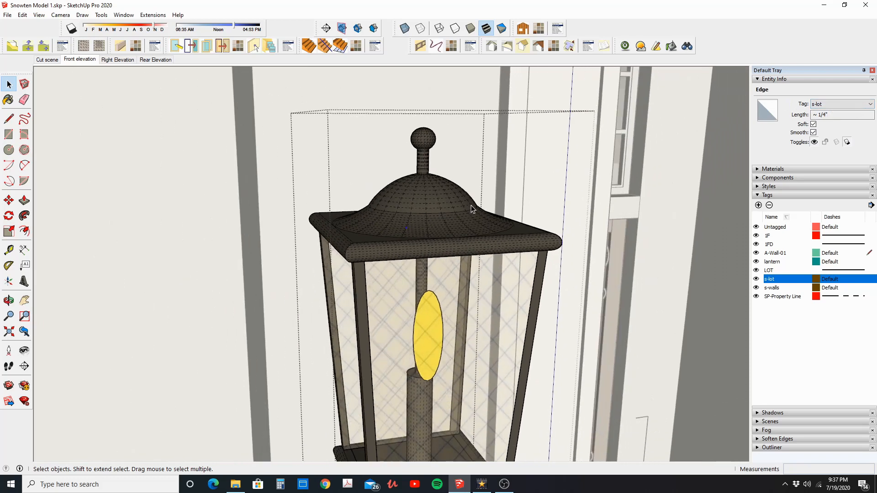
{"action": "left_click", "coordinate": [38, 15]}
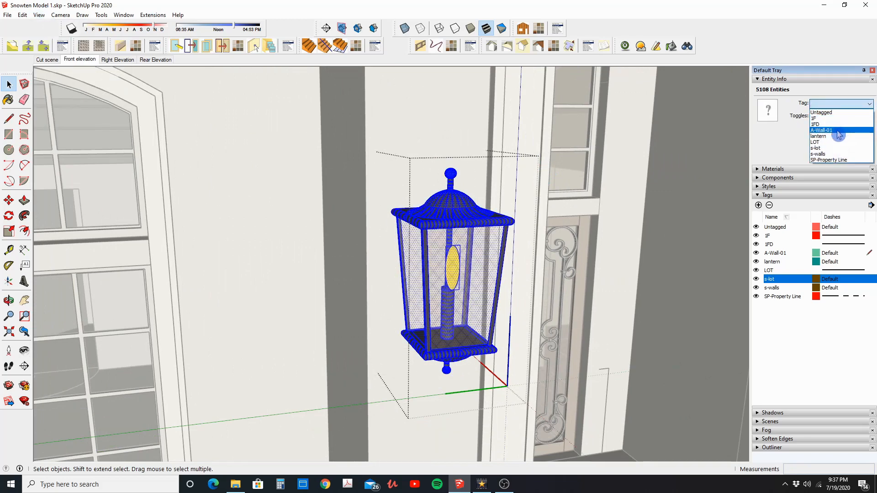
{"action": "left_click", "coordinate": [817, 136]}
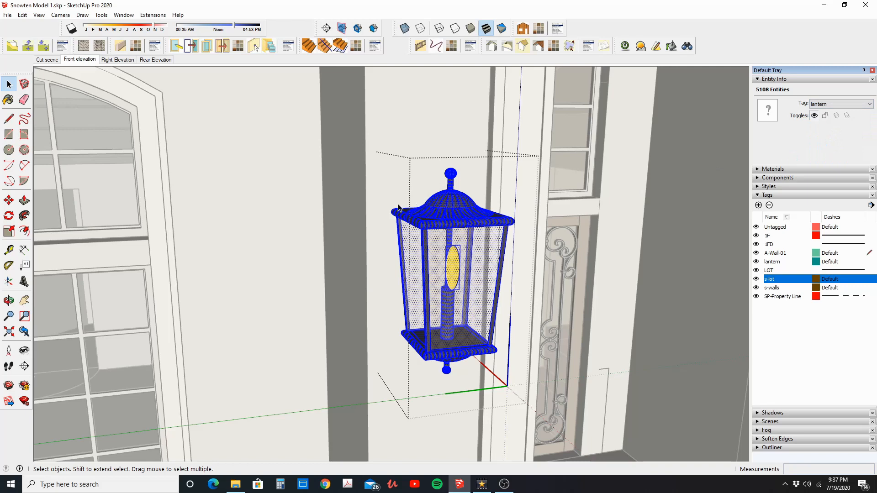
- Exit the lantern component and switch Show Hidden Geometry back off
{"action": "left_click", "coordinate": [684, 280]}
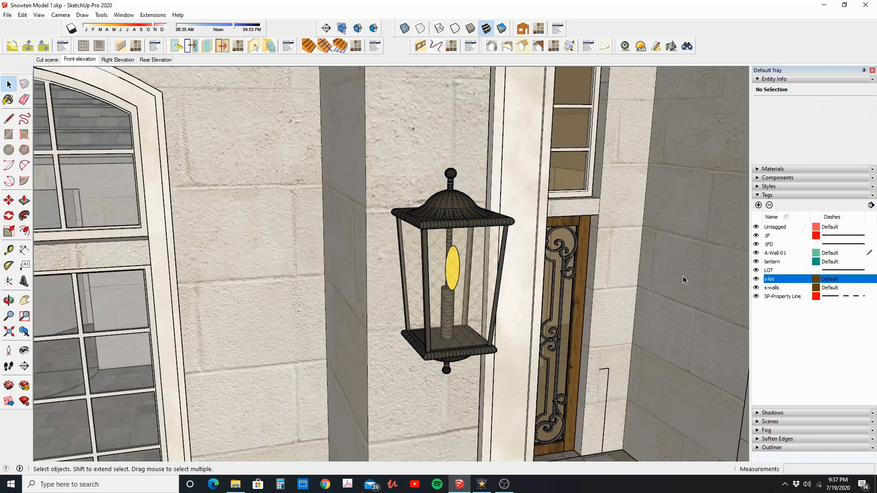
{"action": "left_click", "coordinate": [39, 15]}
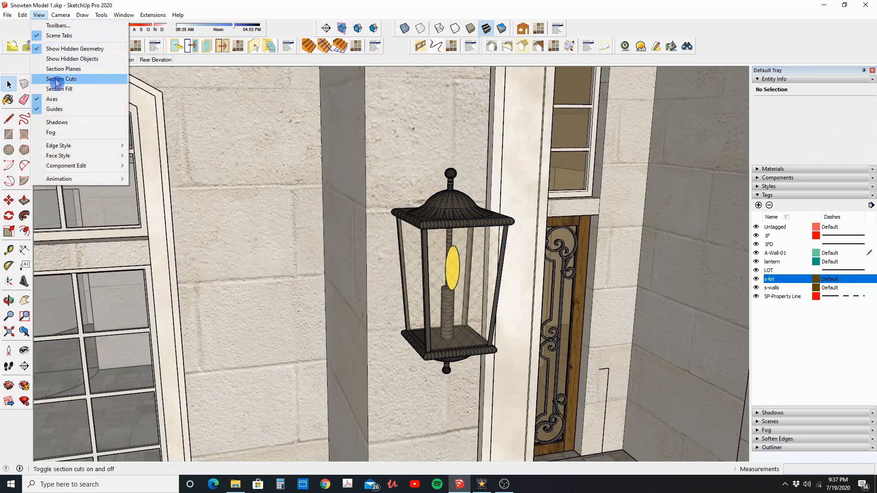
{"action": "left_click", "coordinate": [60, 78]}
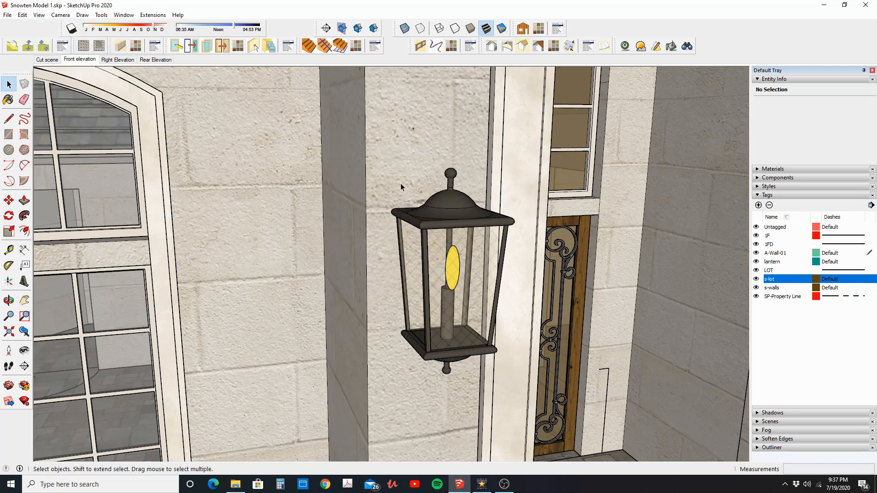